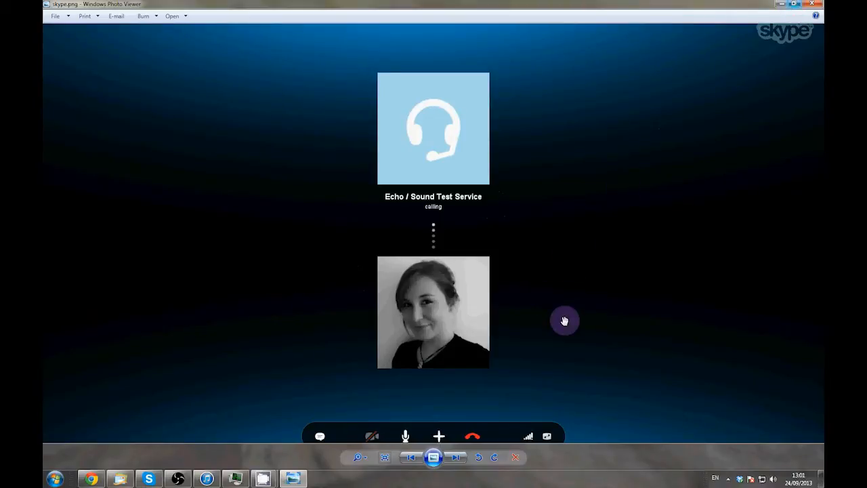
pyautogui.moveTo(545, 287)
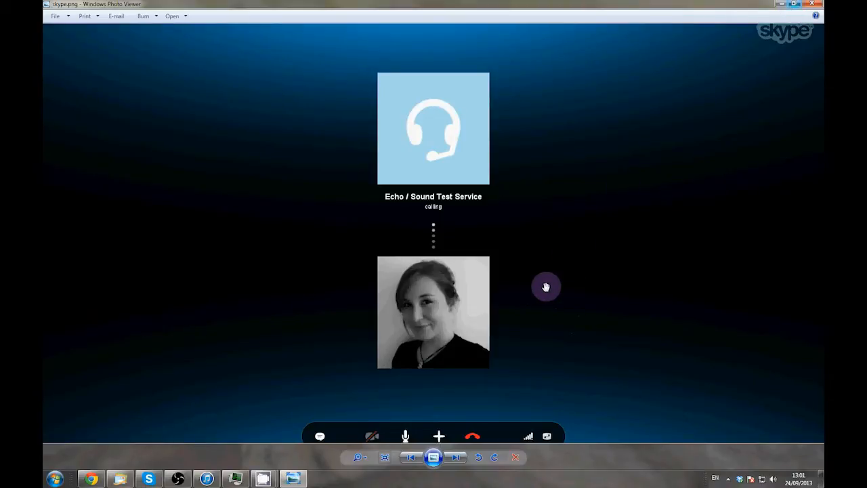
pyautogui.moveTo(308, 399)
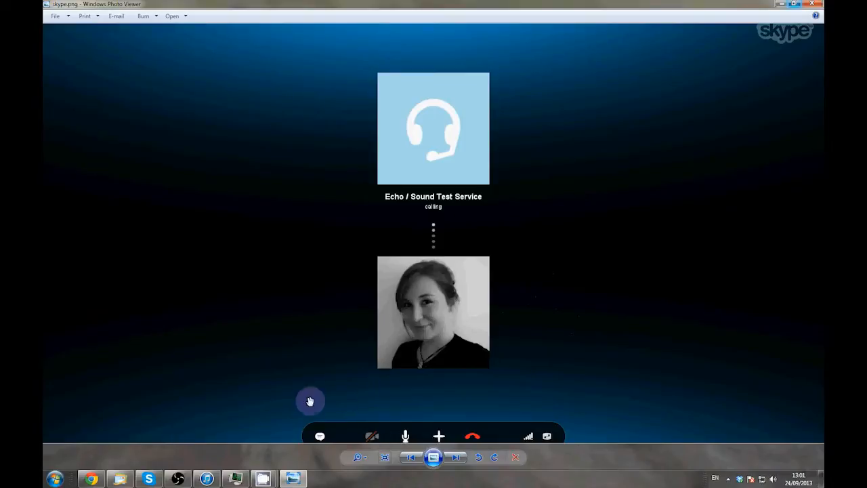
# Create a new empty scene named Podcast Style in OBS
pyautogui.click(176, 478)
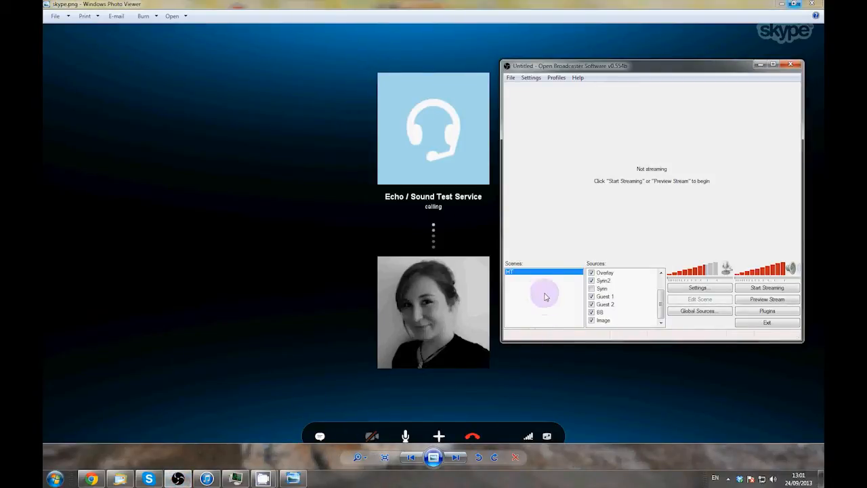
pyautogui.moveTo(516, 291)
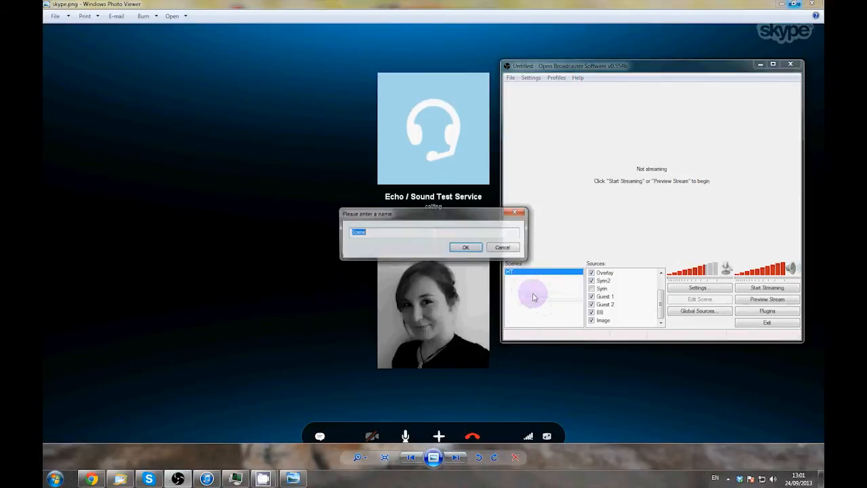
pyautogui.write('Podcast Style')
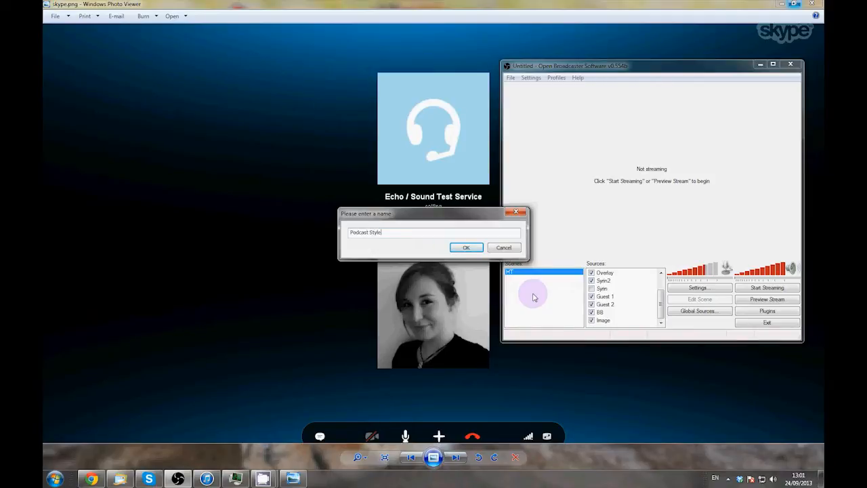
pyautogui.click(466, 247)
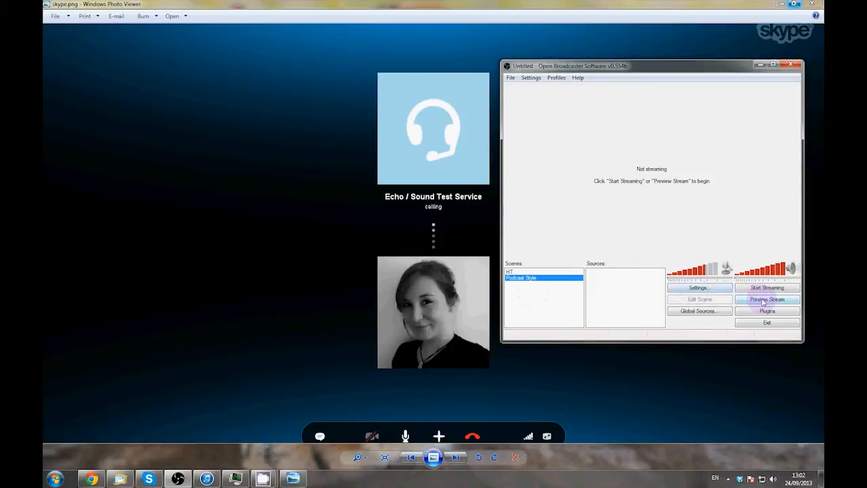
# Start the stream preview and add an image source named Overlay
pyautogui.click(767, 299)
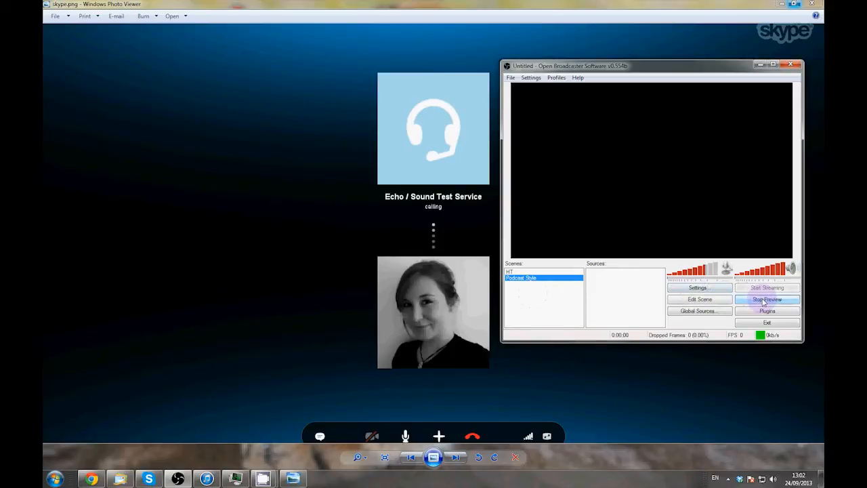
pyautogui.click(767, 299)
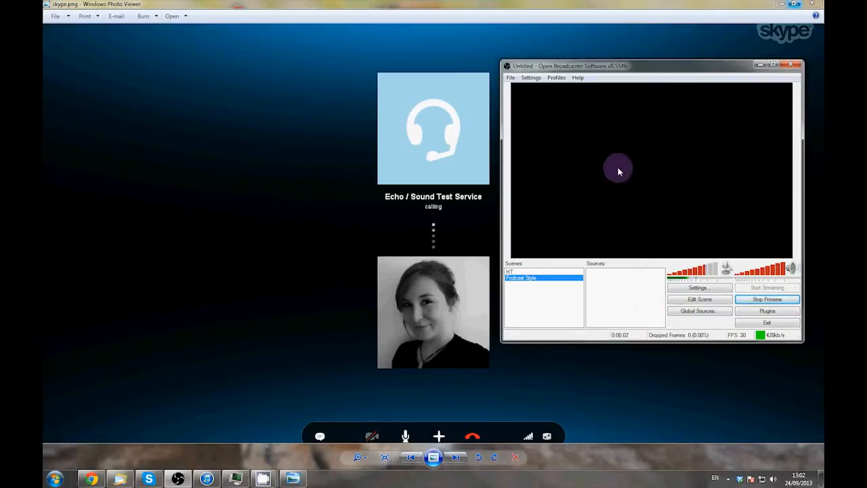
pyautogui.rightClick(618, 171)
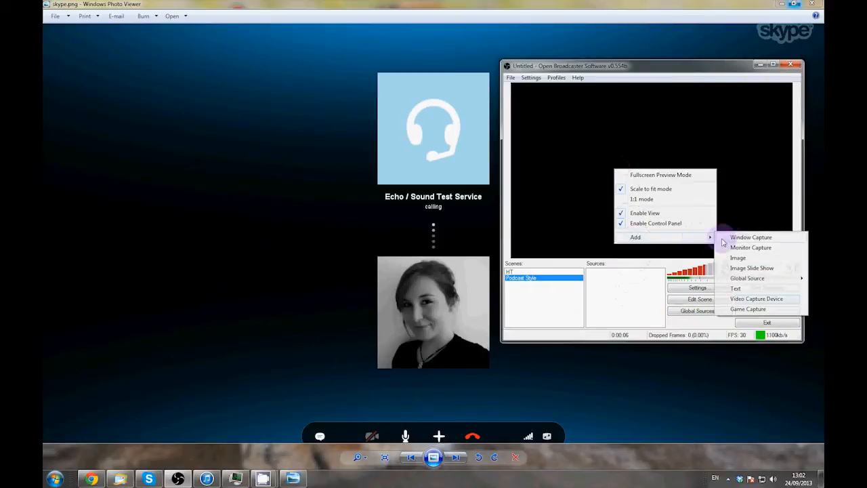
pyautogui.moveTo(743, 260)
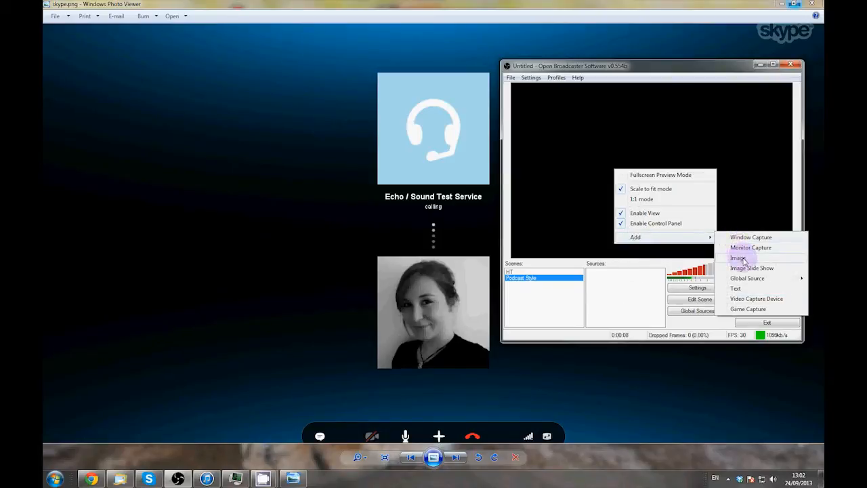
pyautogui.click(737, 257)
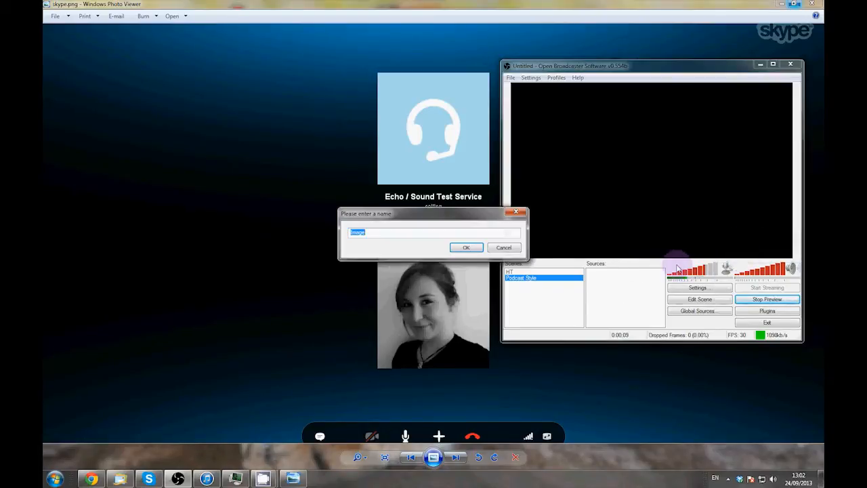
pyautogui.write('Overlay')
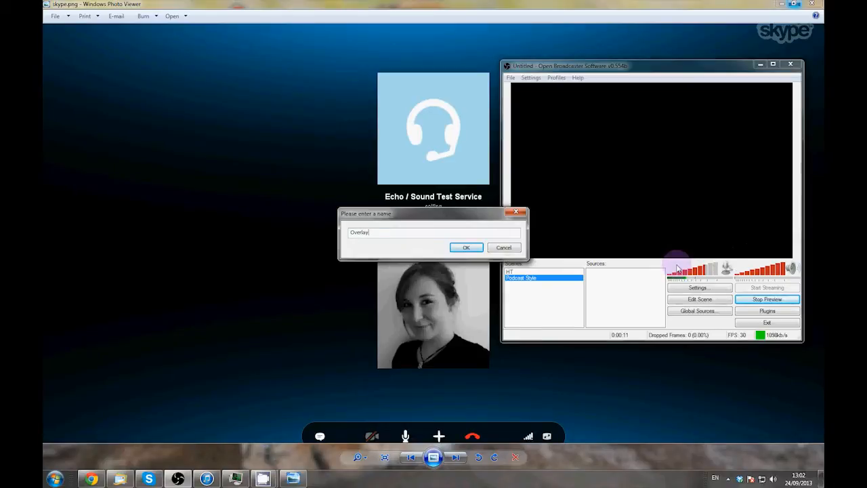
pyautogui.click(466, 246)
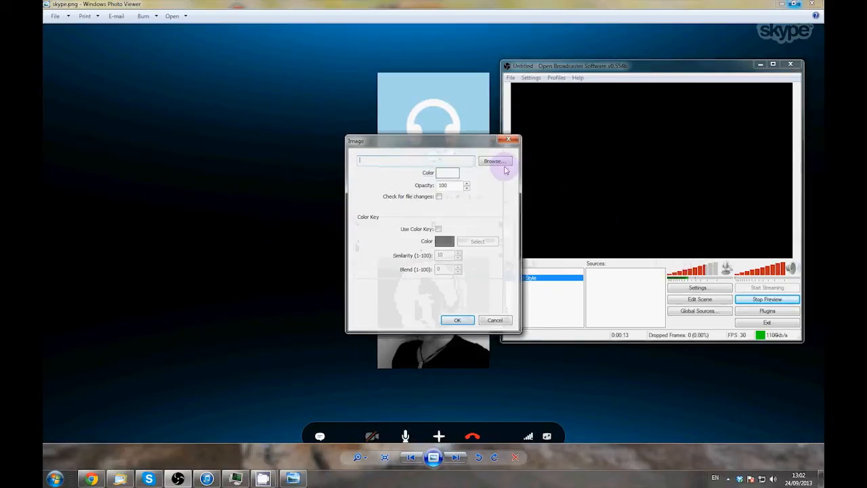
# Point the Overlay source at podcastoverlay.png and confirm it
pyautogui.click(496, 159)
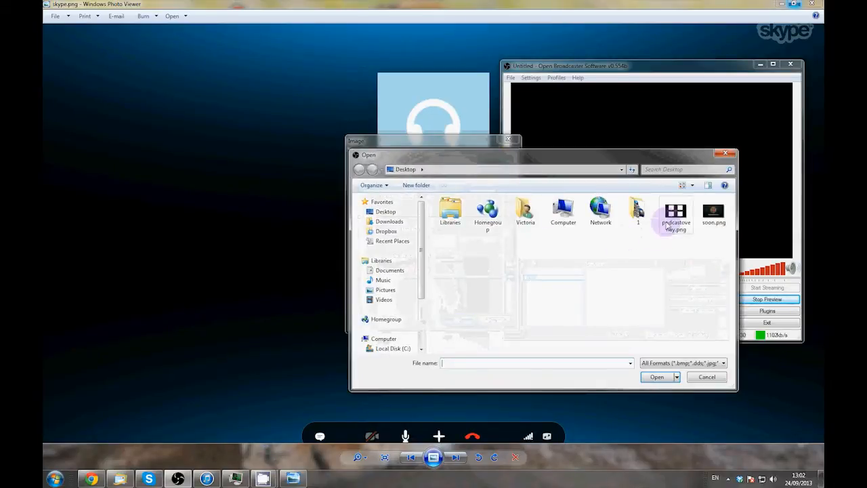
pyautogui.click(655, 376)
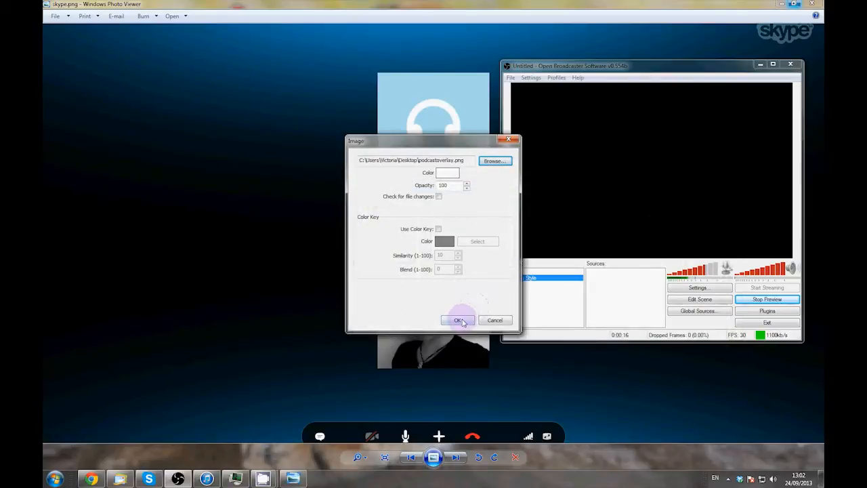
pyautogui.click(458, 319)
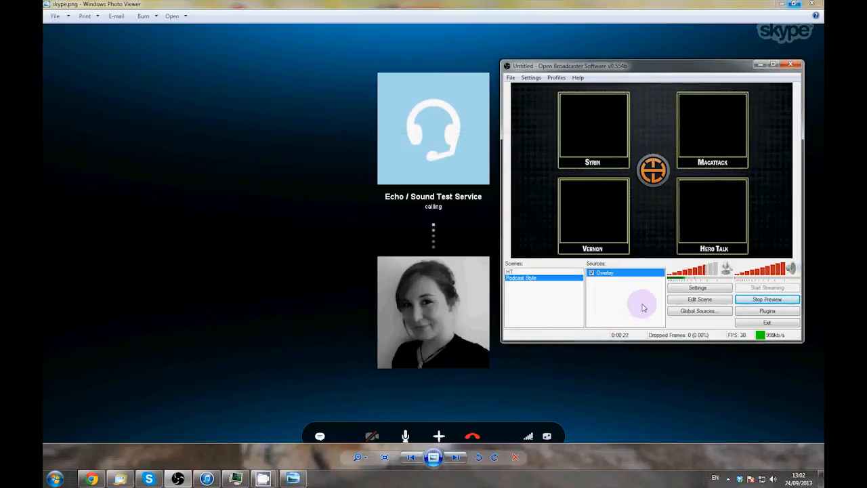
# Add a Monitor Capture source on monitor 2 with Sub-Region capture ticked
pyautogui.rightClick(639, 304)
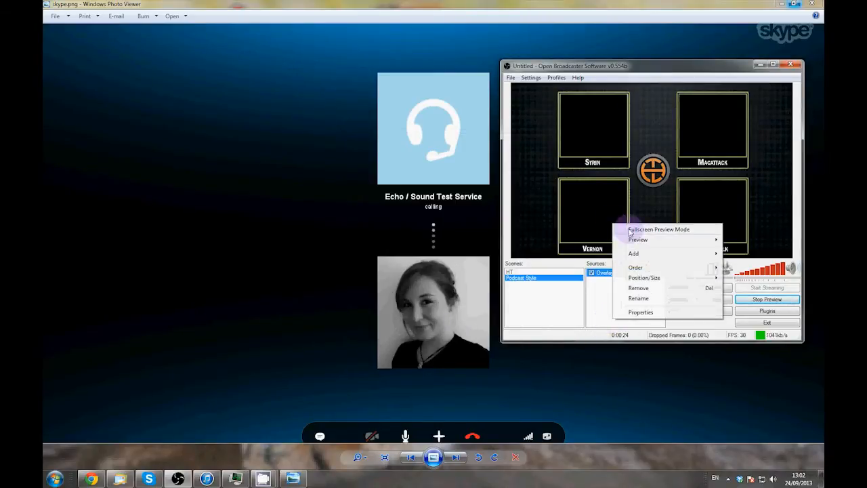
pyautogui.moveTo(634, 253)
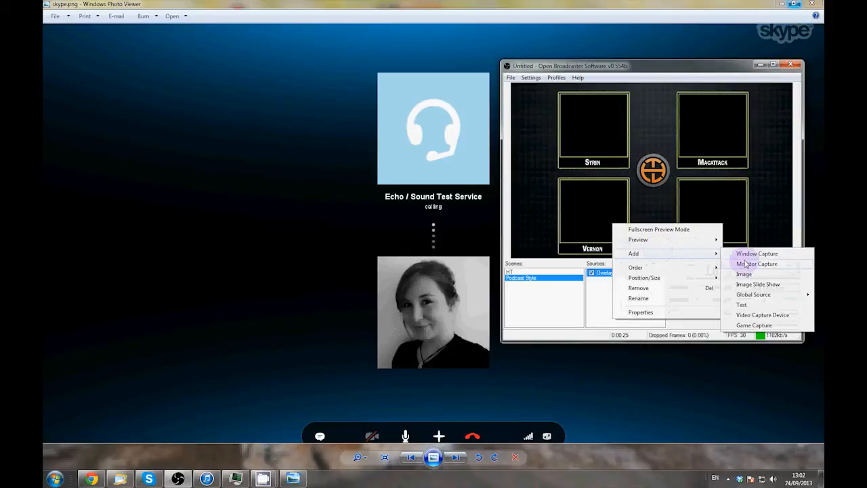
pyautogui.click(756, 263)
pyautogui.write('Syrin')
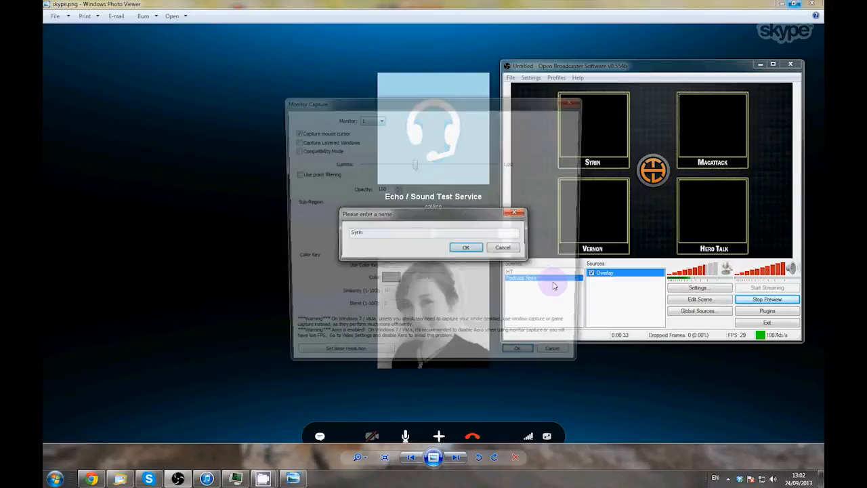
pyautogui.click(466, 246)
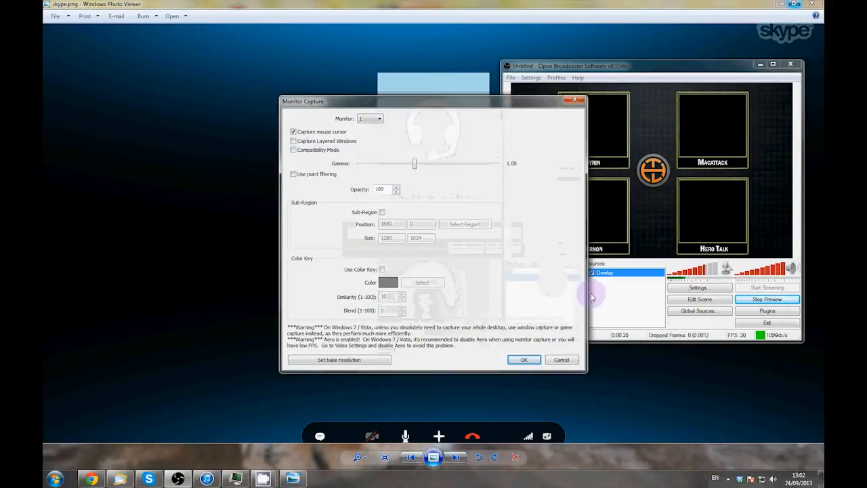
pyautogui.click(380, 117)
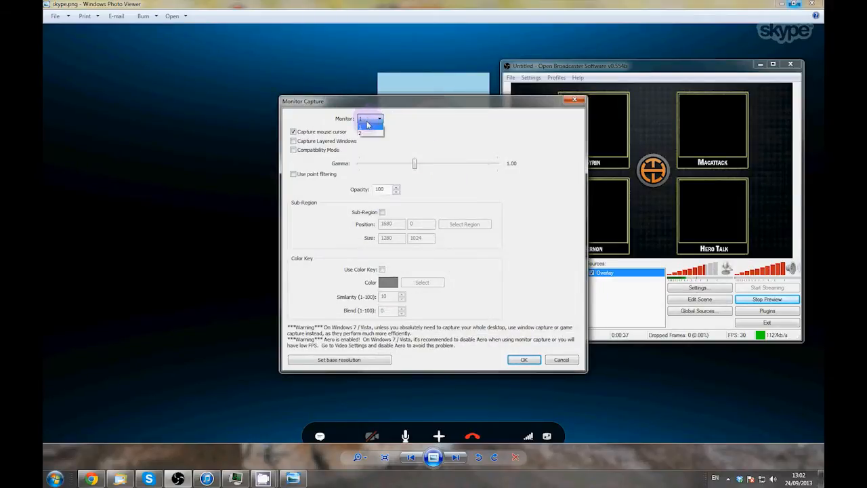
pyautogui.click(368, 133)
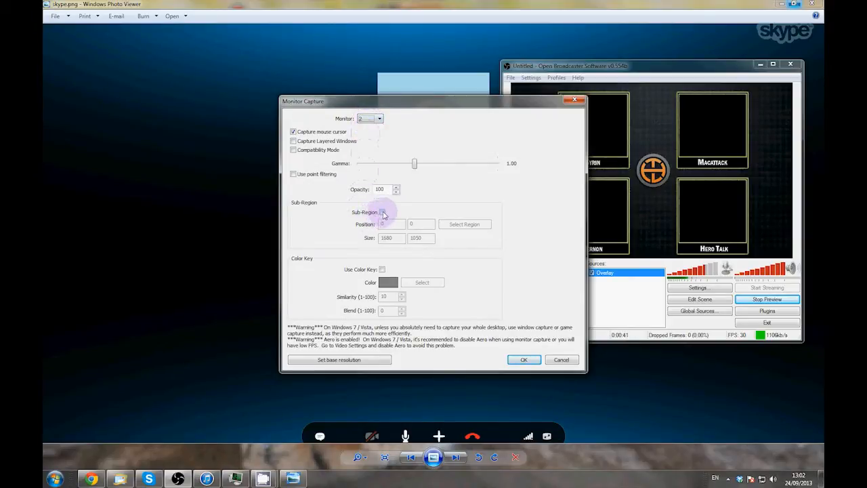
pyautogui.click(382, 211)
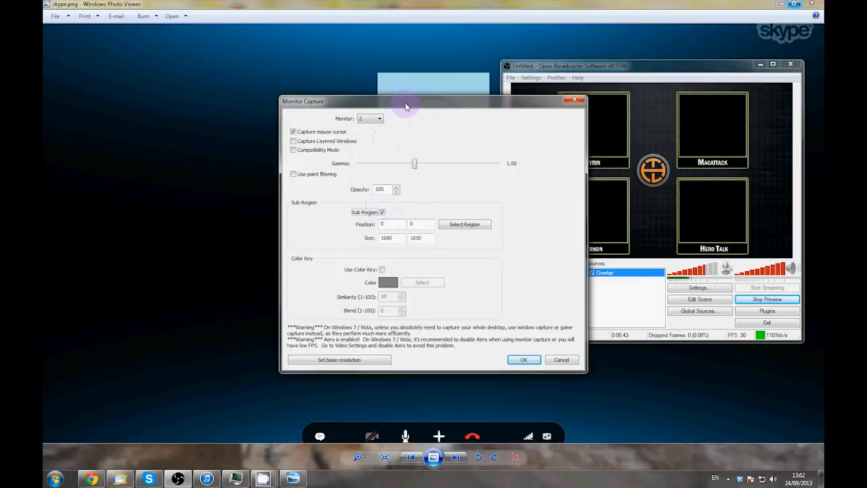
# Drag the sub-region box around the call's webcam picture and confirm the capture
pyautogui.moveTo(406, 100); pyautogui.dragTo(604, 35)
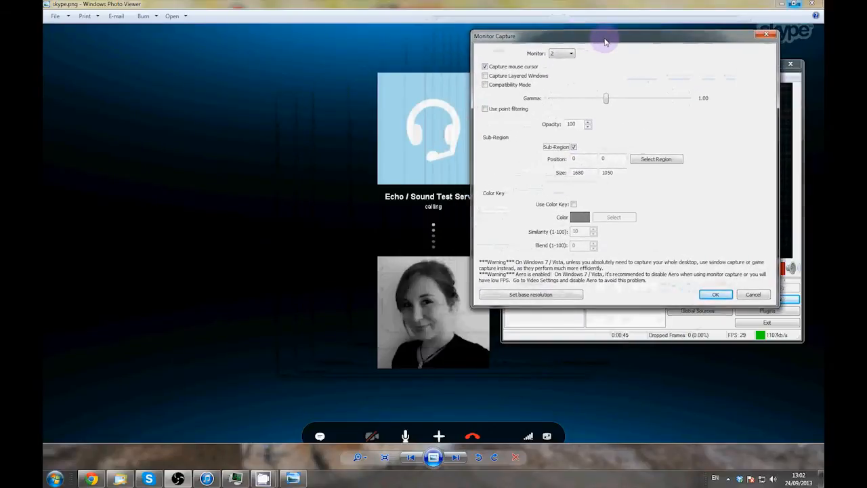
pyautogui.click(655, 159)
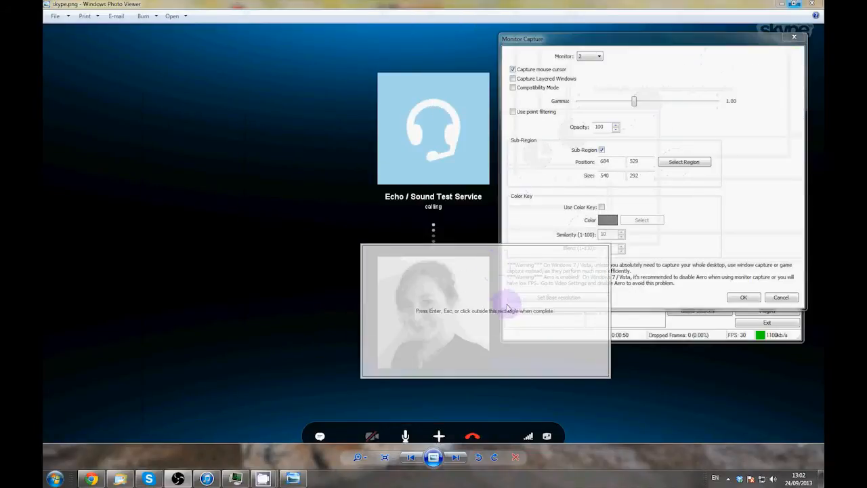
pyautogui.moveTo(503, 309); pyautogui.dragTo(628, 396)
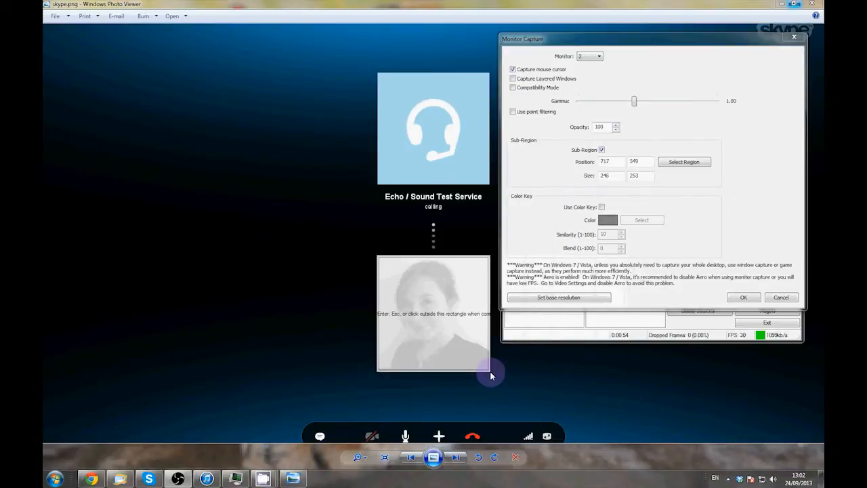
pyautogui.moveTo(734, 287)
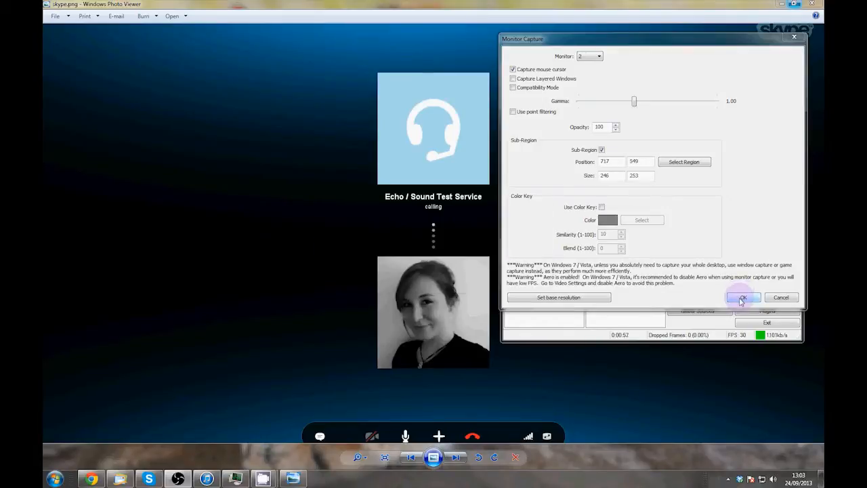
pyautogui.click(742, 298)
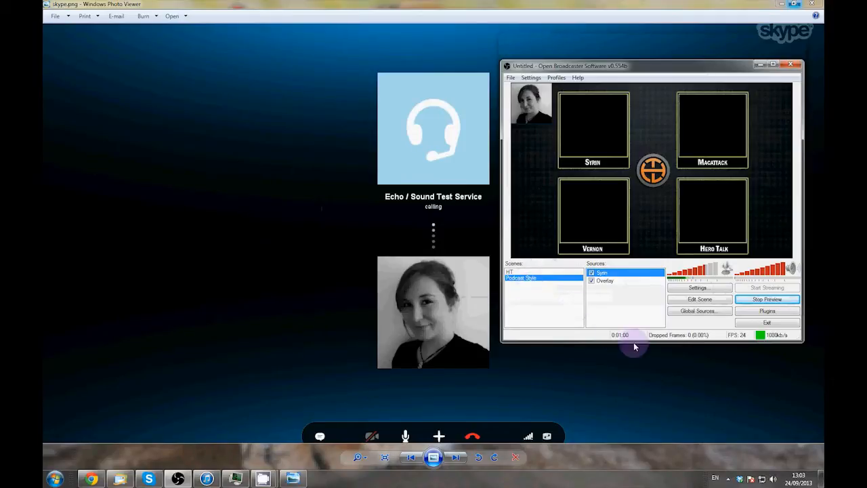
pyautogui.moveTo(639, 236)
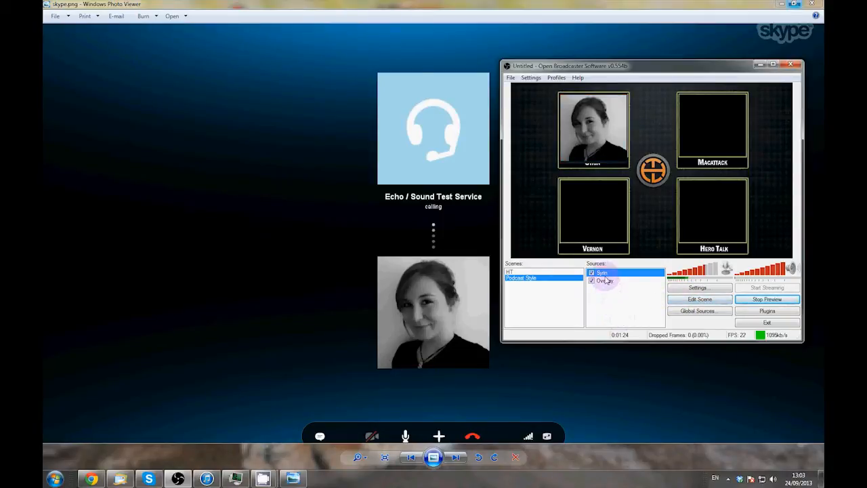
# Move the Overlay source above the webcam capture in the source order
pyautogui.rightClick(604, 280)
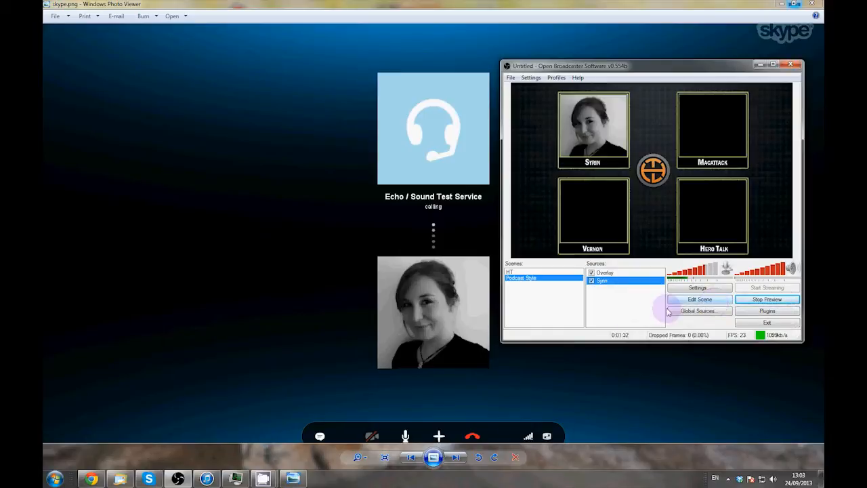
pyautogui.moveTo(607, 321)
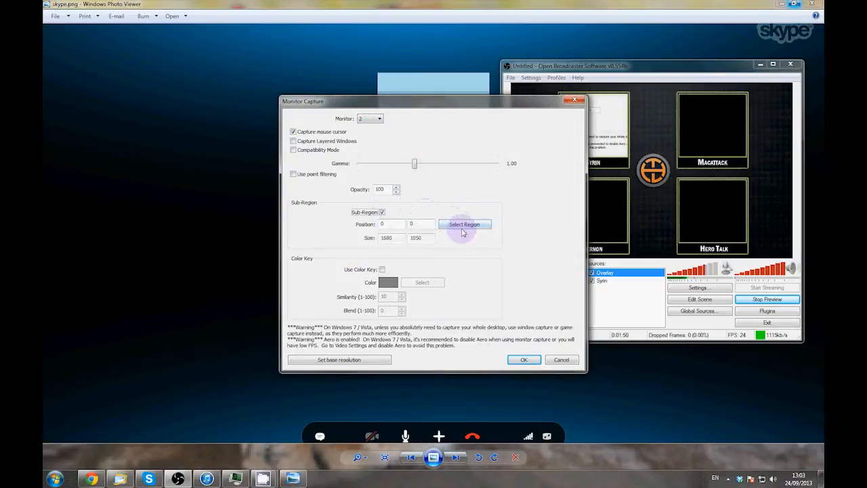
# Mark the guest's call tile as the Guest capture region and confirm it
pyautogui.click(464, 225)
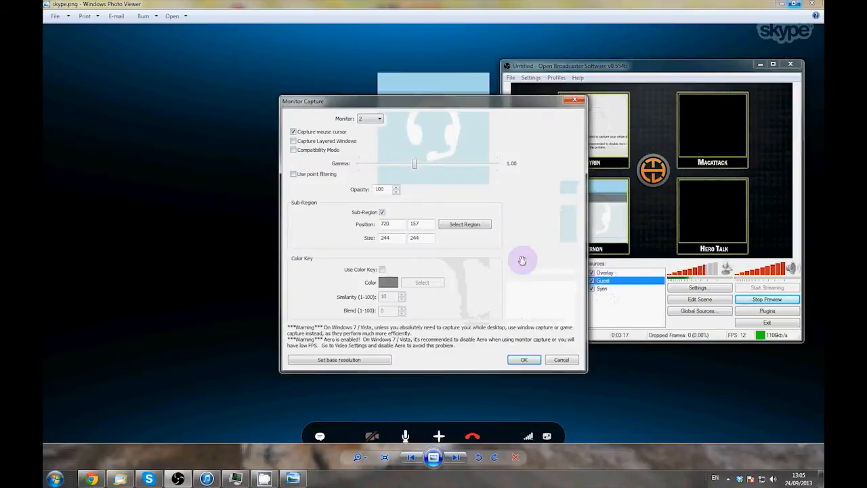
pyautogui.click(464, 225)
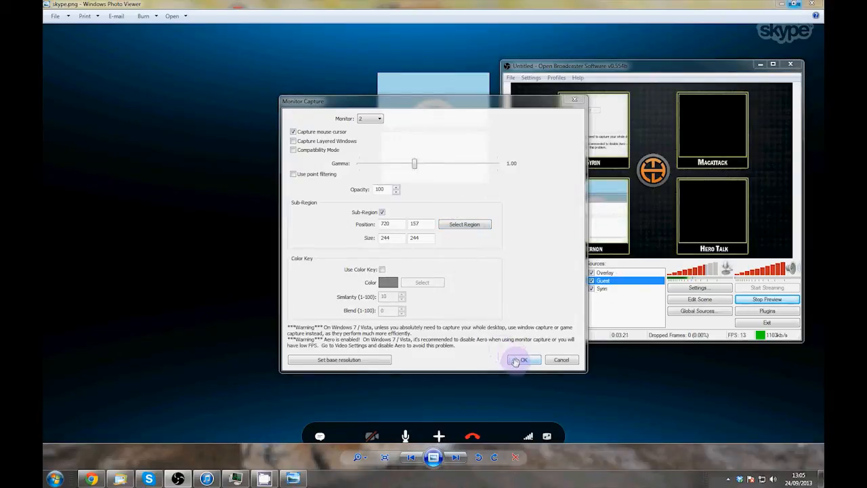
pyautogui.click(522, 360)
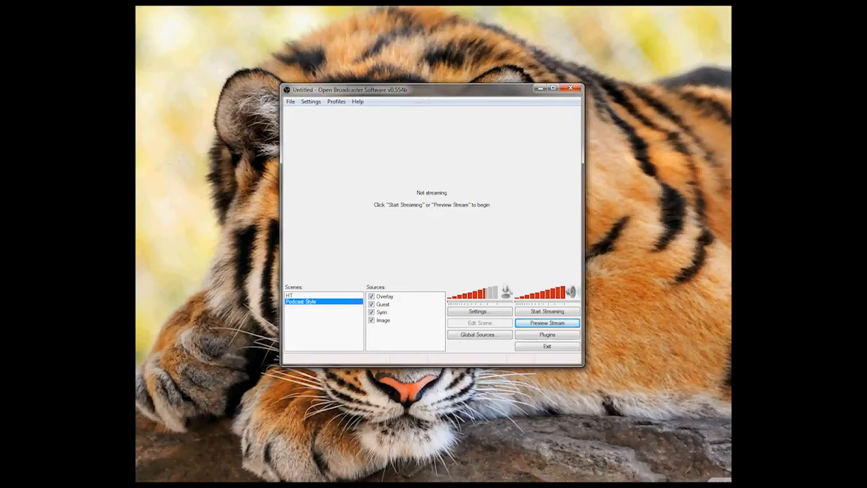
pyautogui.moveTo(344, 382)
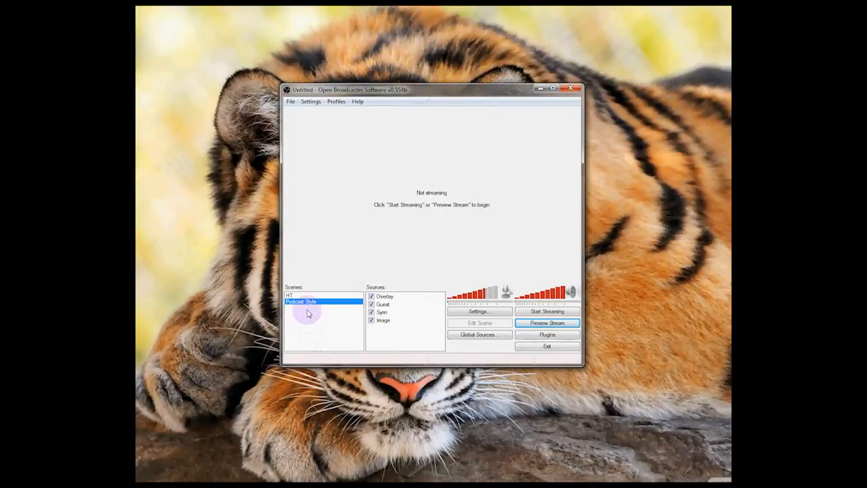
# Create a new scene named Games
pyautogui.rightClick(309, 312)
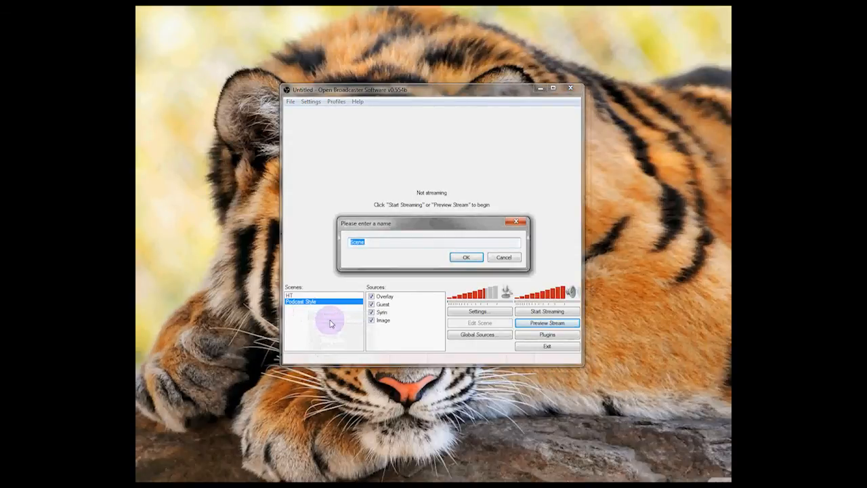
pyautogui.click(466, 257)
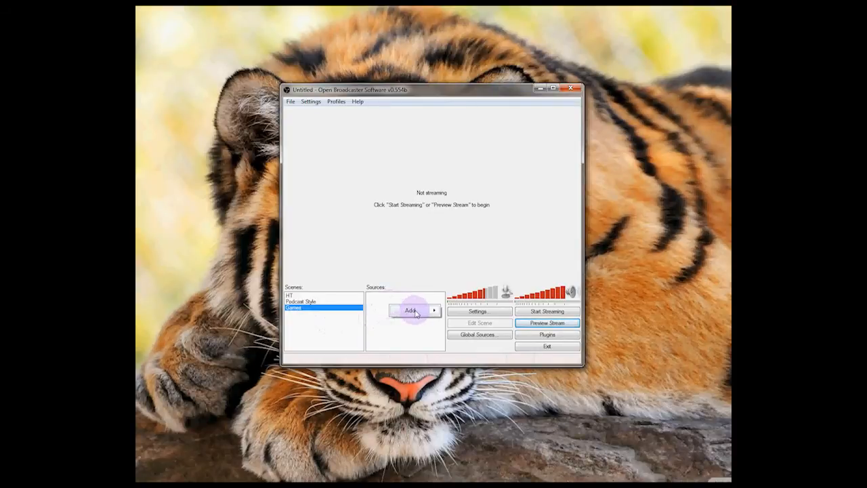
pyautogui.click(413, 310)
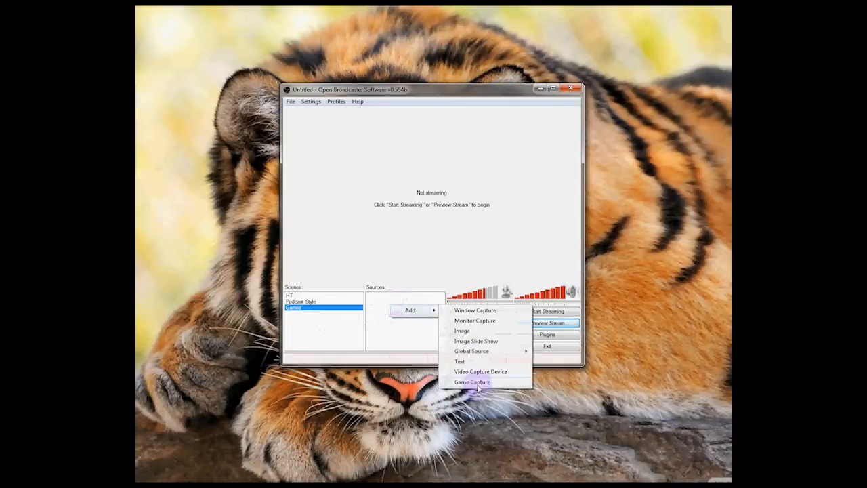
# Add a Game Capture source set to the DOTA 2 application
pyautogui.click(471, 382)
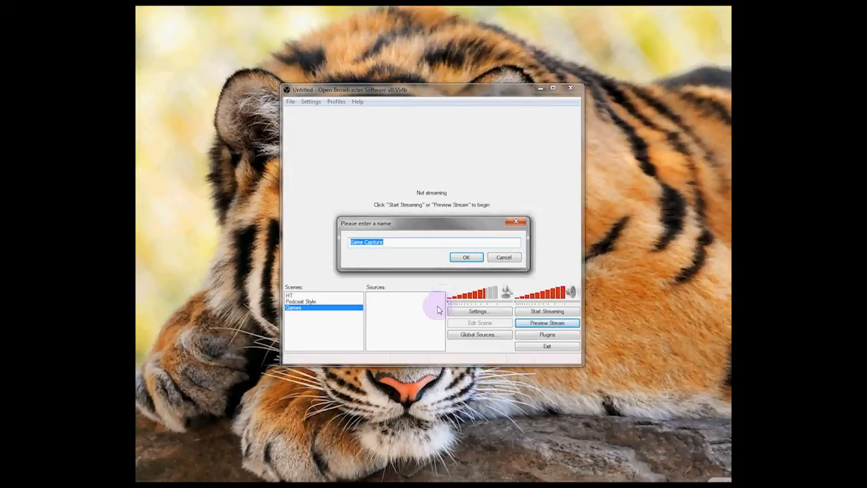
pyautogui.click(466, 258)
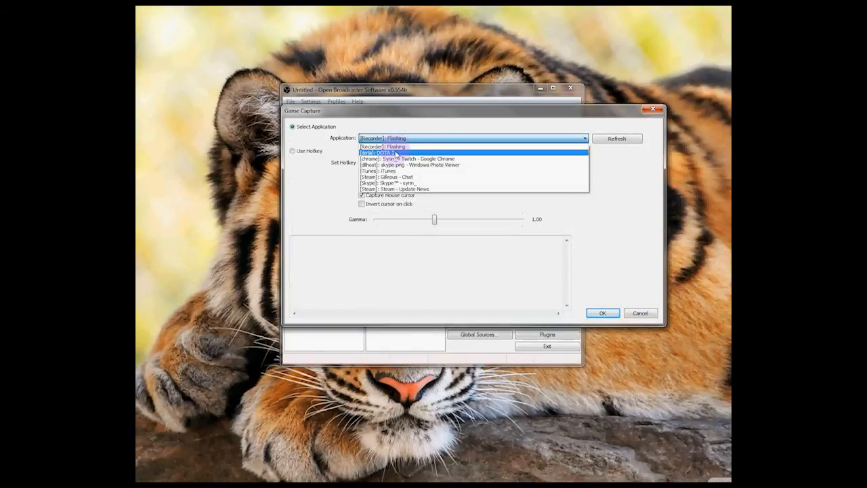
pyautogui.click(379, 151)
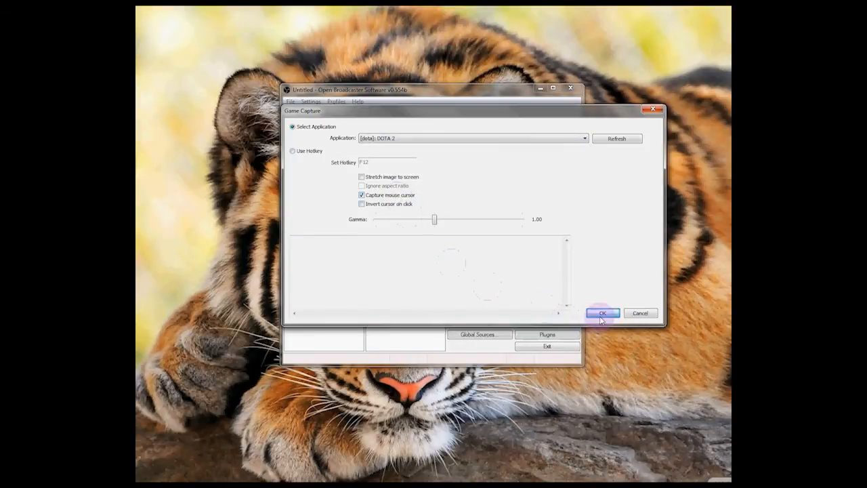
pyautogui.click(602, 312)
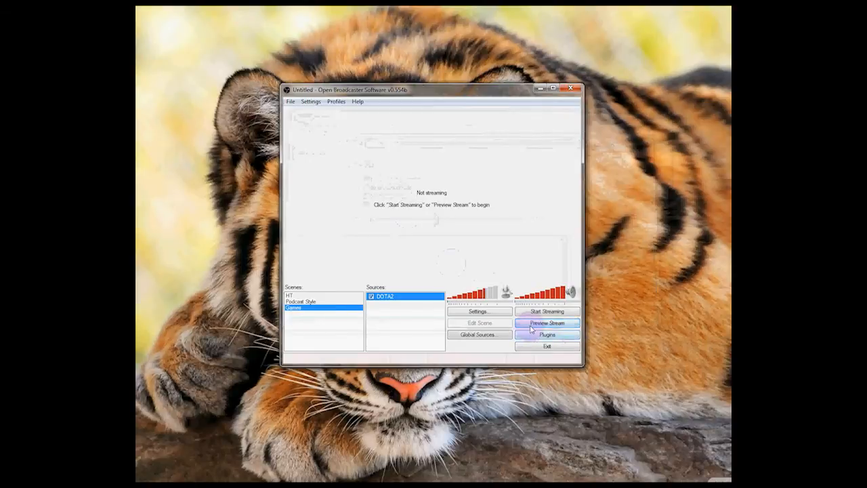
# Preview the stream so the DOTA 2 capture shows live
pyautogui.click(547, 323)
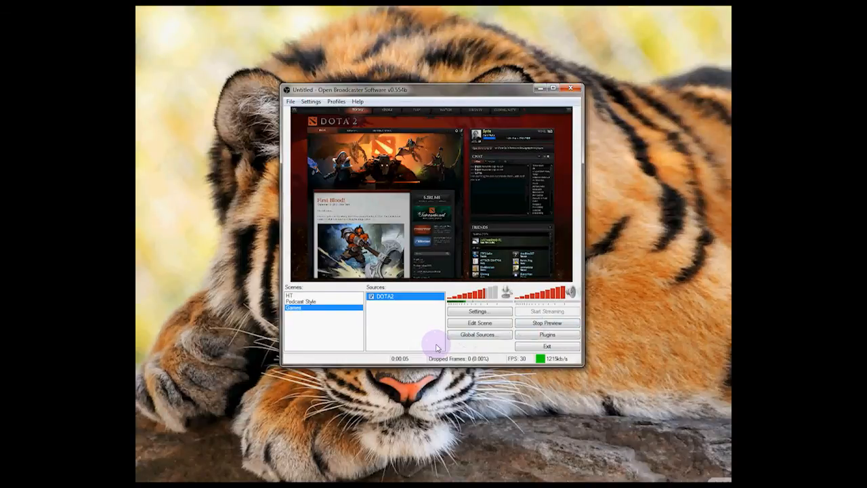
pyautogui.moveTo(422, 233)
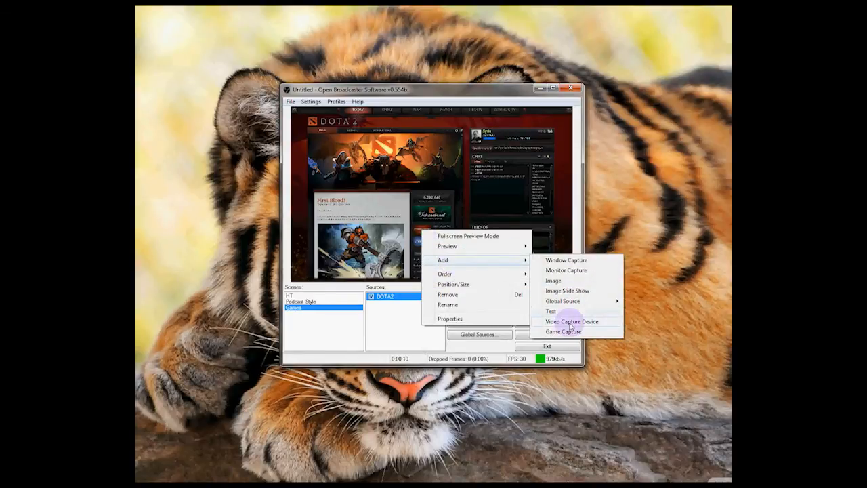
# Add a Video Capture Device webcam source over the DOTA 2 preview, then select DOTA2
pyautogui.click(570, 319)
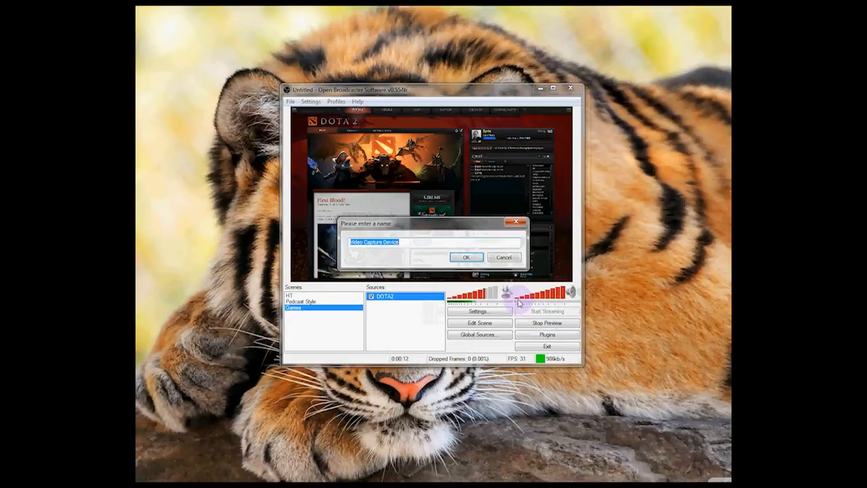
pyautogui.click(466, 257)
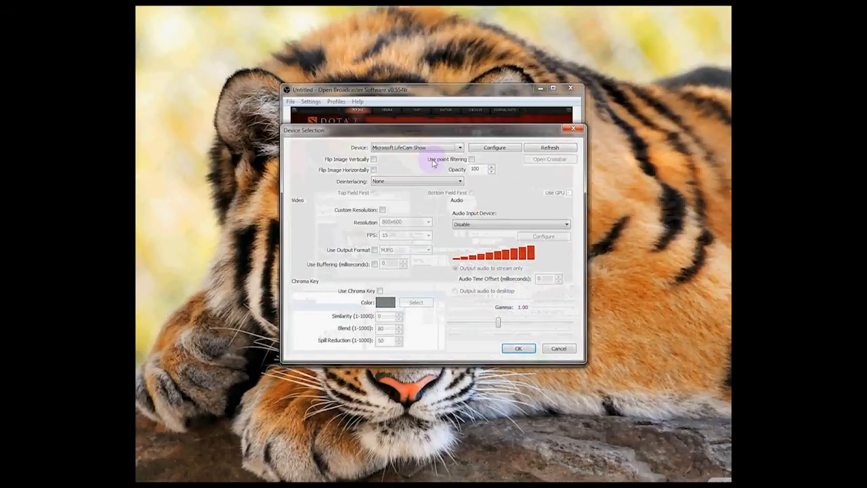
pyautogui.click(460, 146)
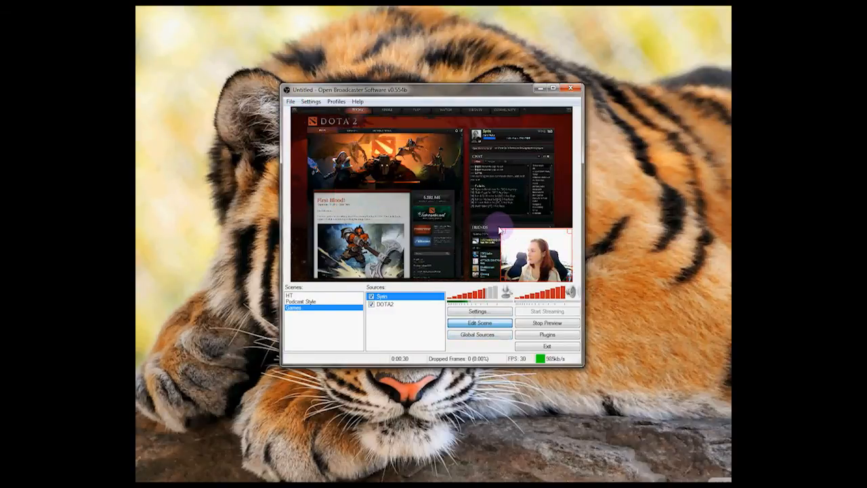
pyautogui.click(385, 303)
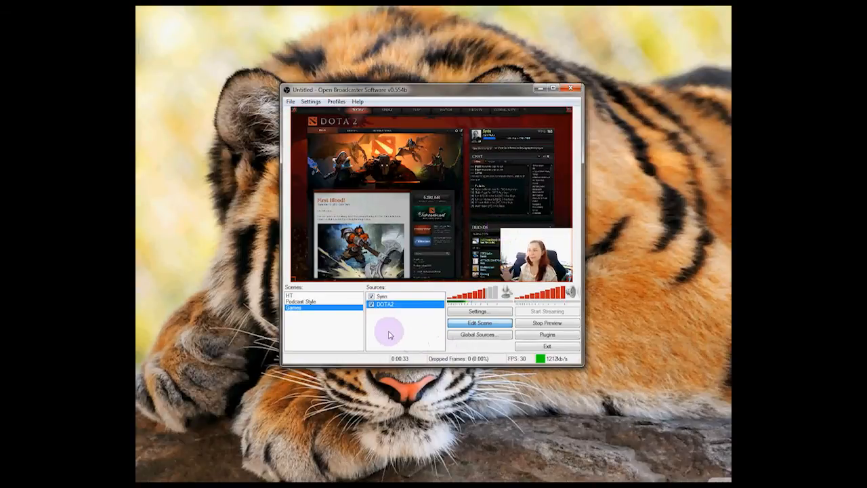
# Uncheck the webcam source so only the DOTA 2 capture displays
pyautogui.rightClick(390, 332)
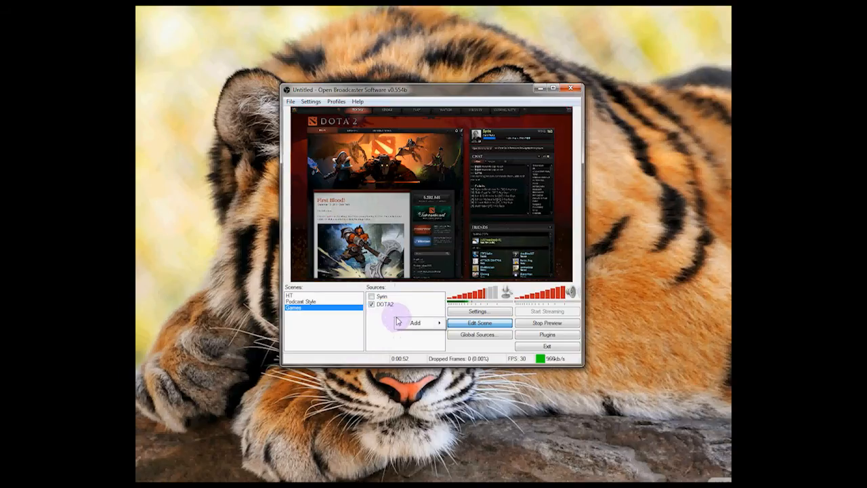
# Add a Window Capture source named 'DOTA2 Window Clip' to the Games scene
pyautogui.click(414, 322)
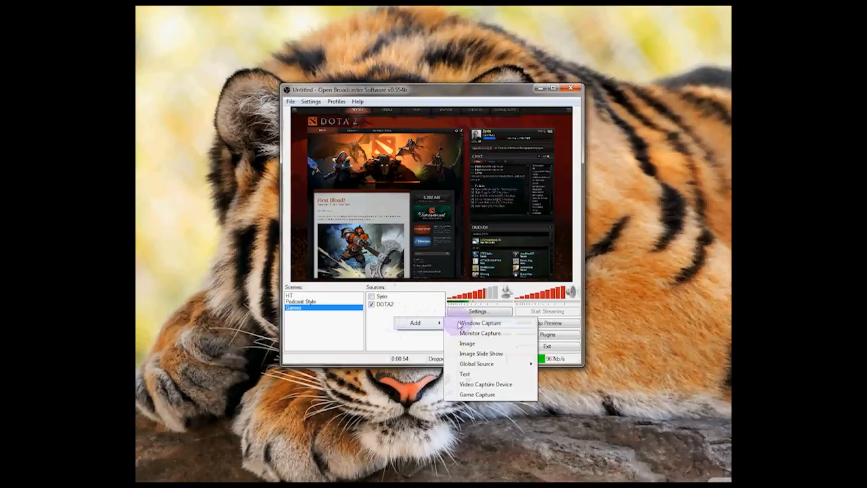
pyautogui.click(479, 322)
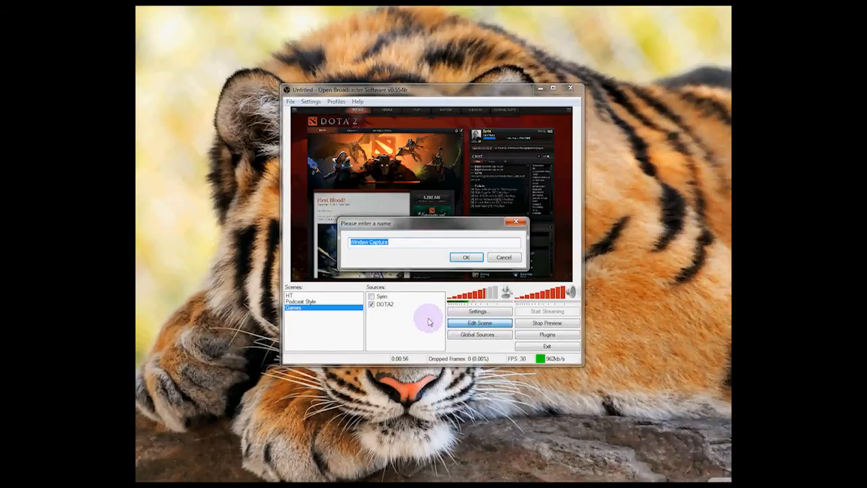
pyautogui.write('DOTA2 Wind')
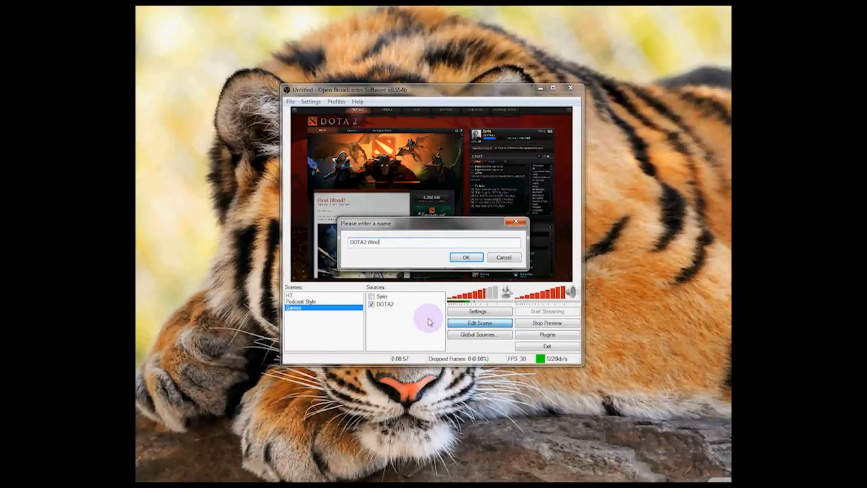
pyautogui.click(466, 257)
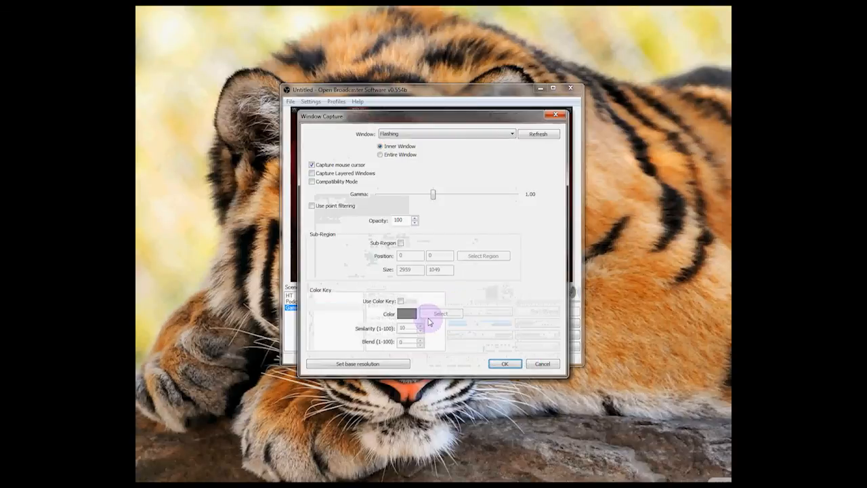
# Point the new source at the DOTA 2 window and confirm its settings
pyautogui.click(446, 134)
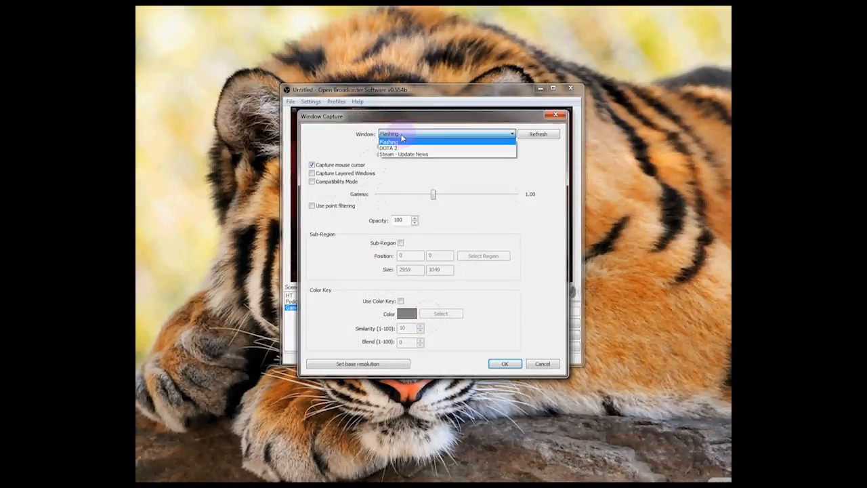
pyautogui.click(387, 148)
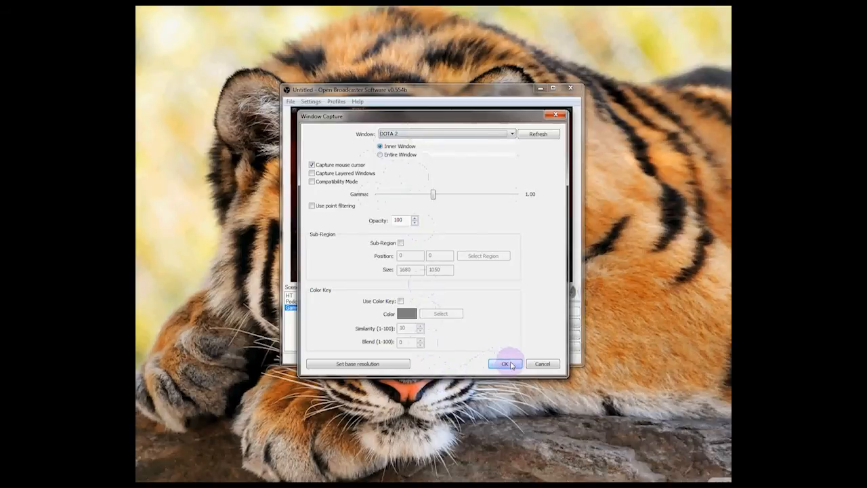
pyautogui.click(503, 363)
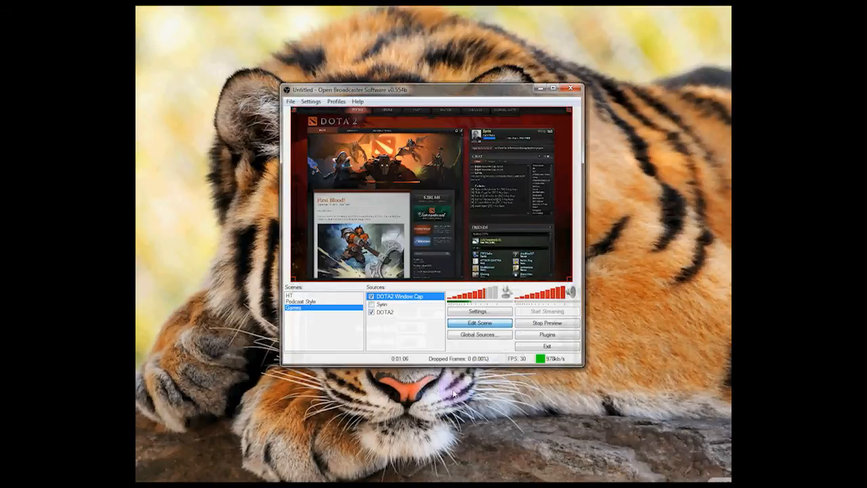
pyautogui.moveTo(303, 396)
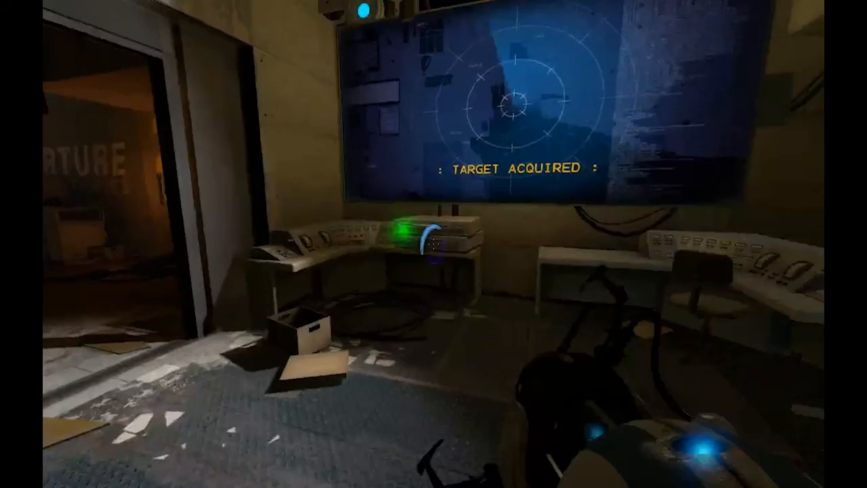
pyautogui.moveTo(434, 243)
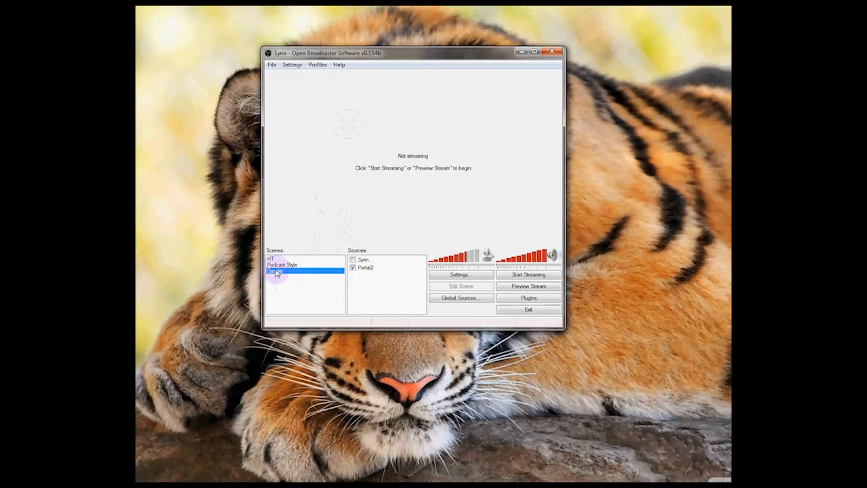
# Bring up the context menu in the Scenes list on the way to Settings
pyautogui.rightClick(278, 271)
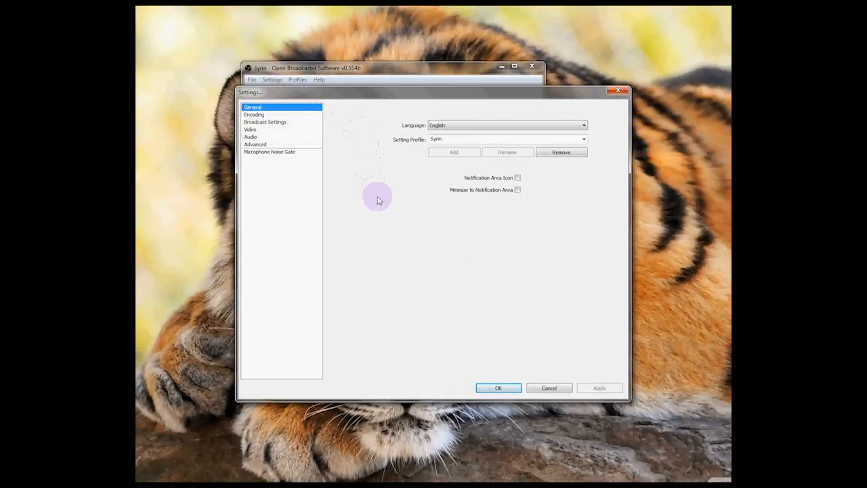
pyautogui.moveTo(404, 196)
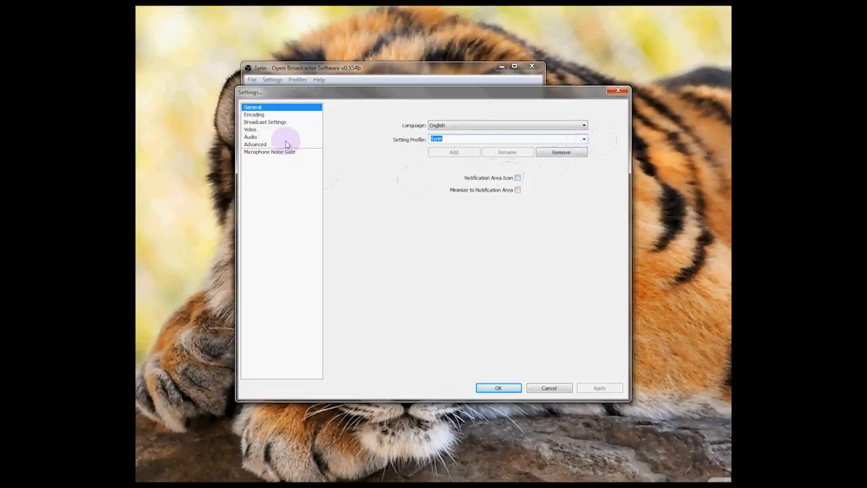
# Switch the Settings dialog to the Encoding section
pyautogui.click(255, 113)
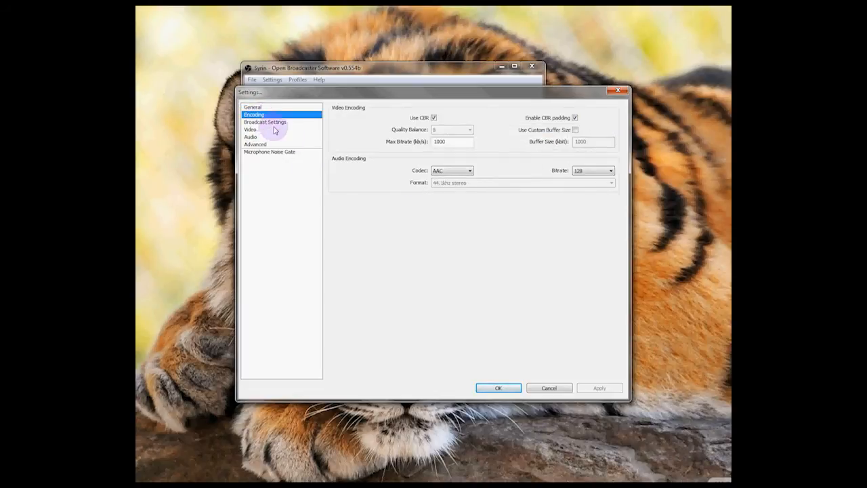
pyautogui.moveTo(450, 142)
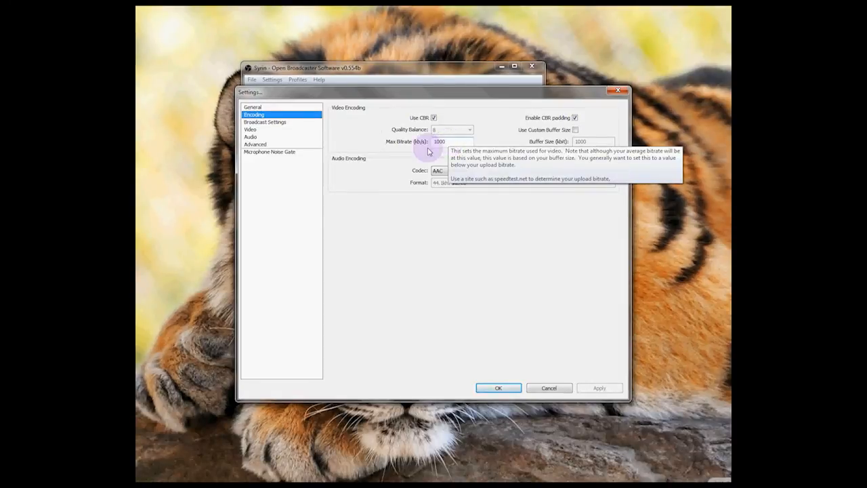
# Move from Encoding to the Broadcast Settings section
pyautogui.click(266, 122)
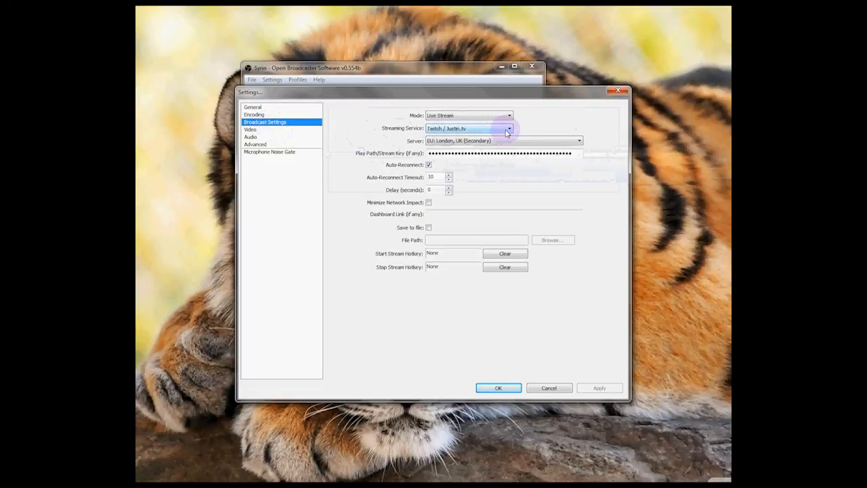
# Stream to Twitch / Justin.tv via EU: London, UK (Secondary), leaving Save to file off
pyautogui.click(509, 127)
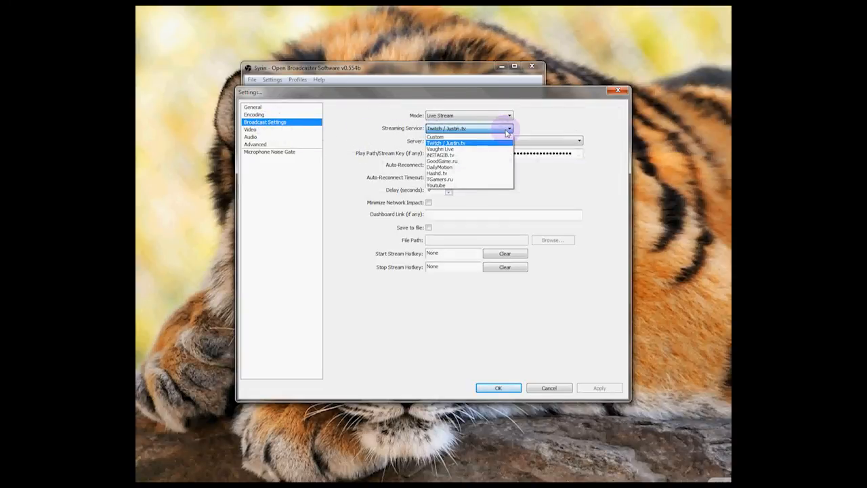
pyautogui.click(446, 142)
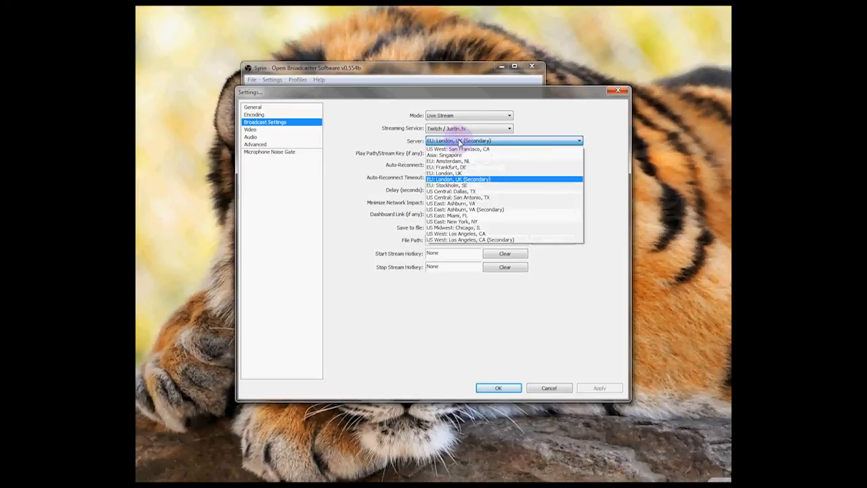
pyautogui.click(459, 179)
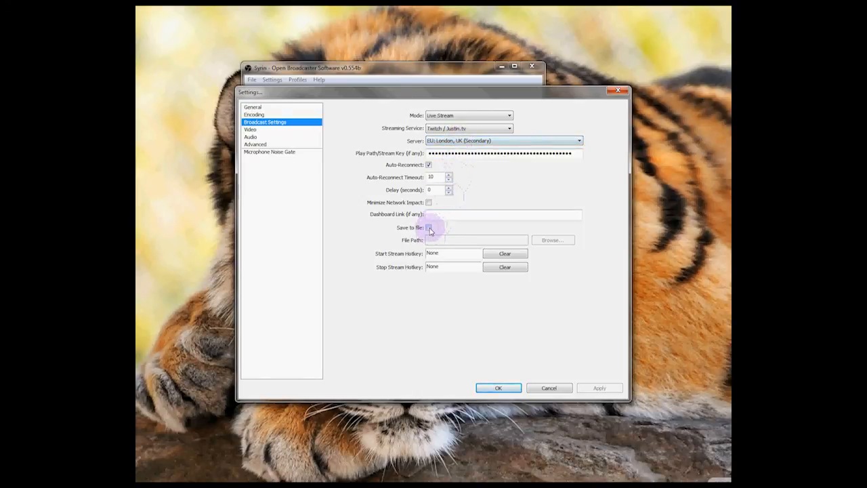
pyautogui.click(429, 227)
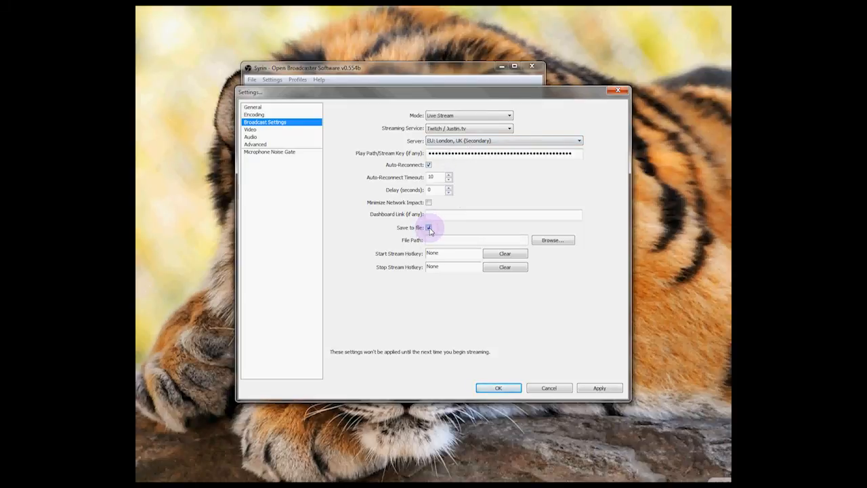
pyautogui.click(428, 228)
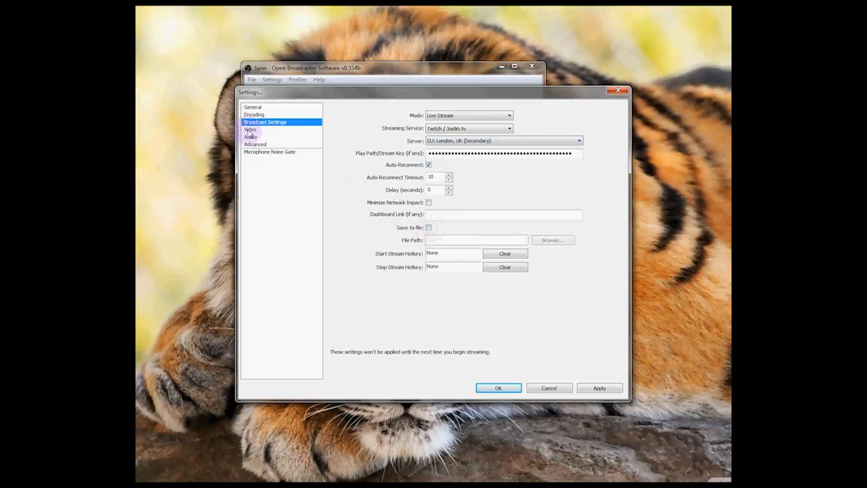
# Save the broadcast changes, keep Resolution Downscale at None, and move on to Audio
pyautogui.click(251, 129)
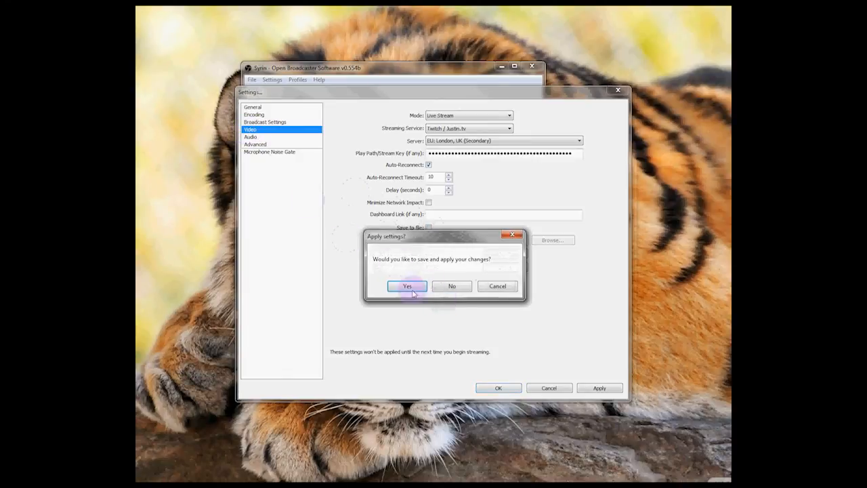
pyautogui.click(406, 284)
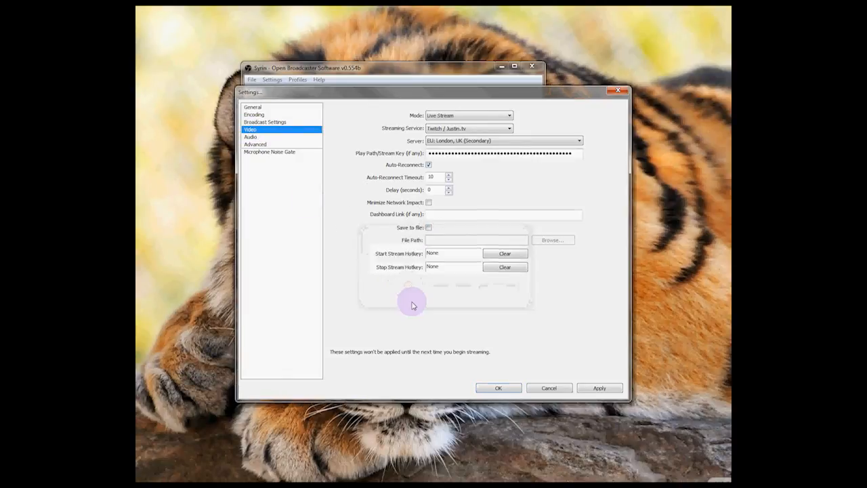
pyautogui.click(249, 130)
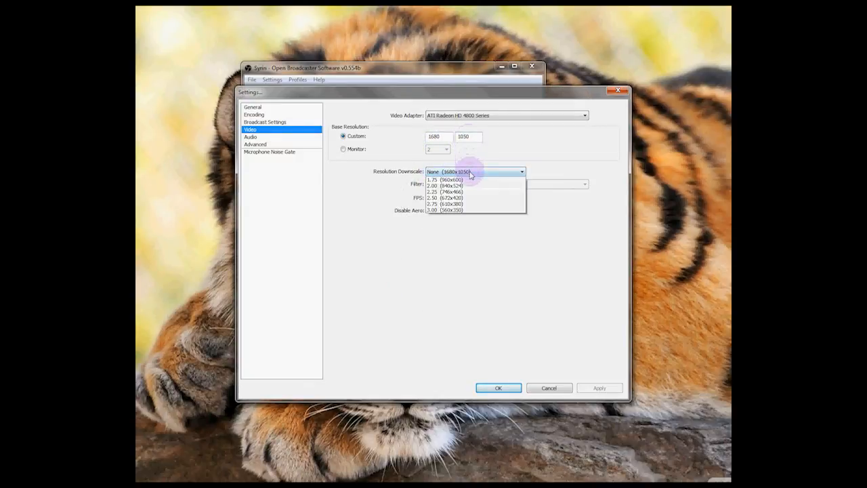
pyautogui.click(452, 170)
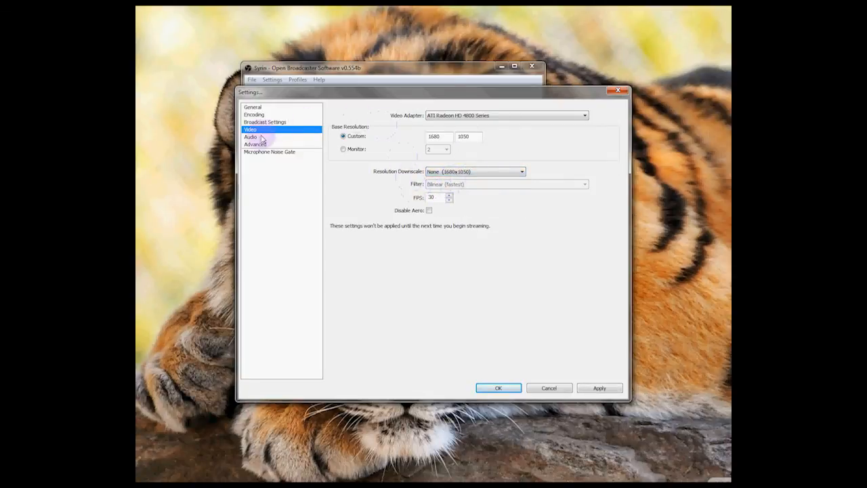
pyautogui.click(250, 137)
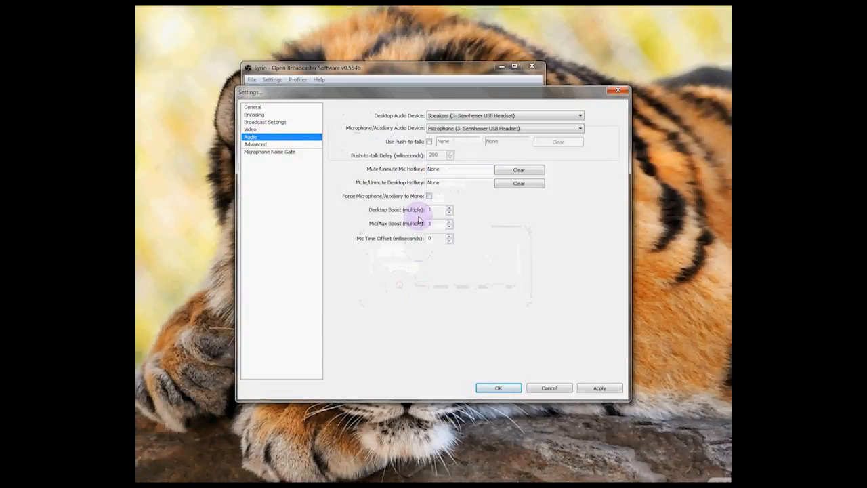